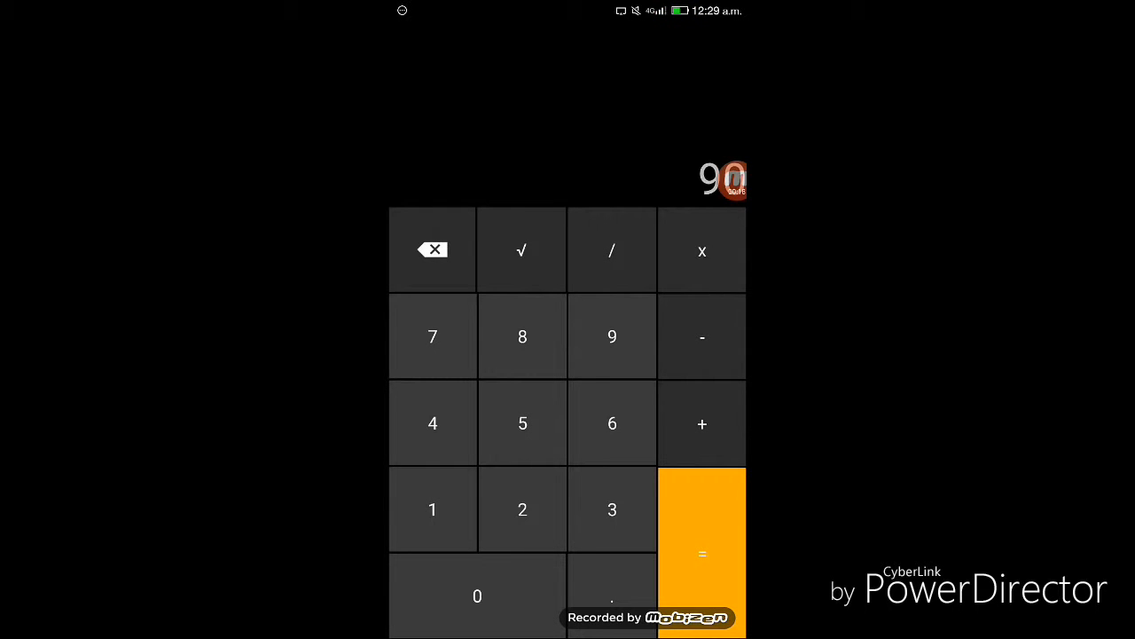
- Pick Download/Videos as the folder of files to hide, with the .mp4 type
left_click(702, 553)
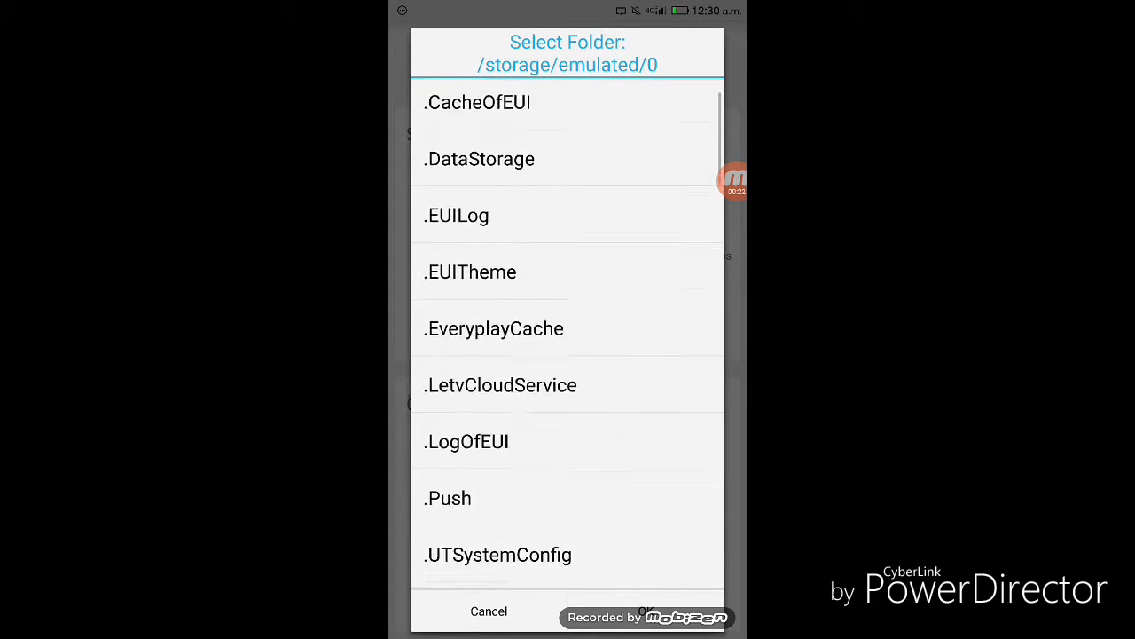
scroll("down", 3)
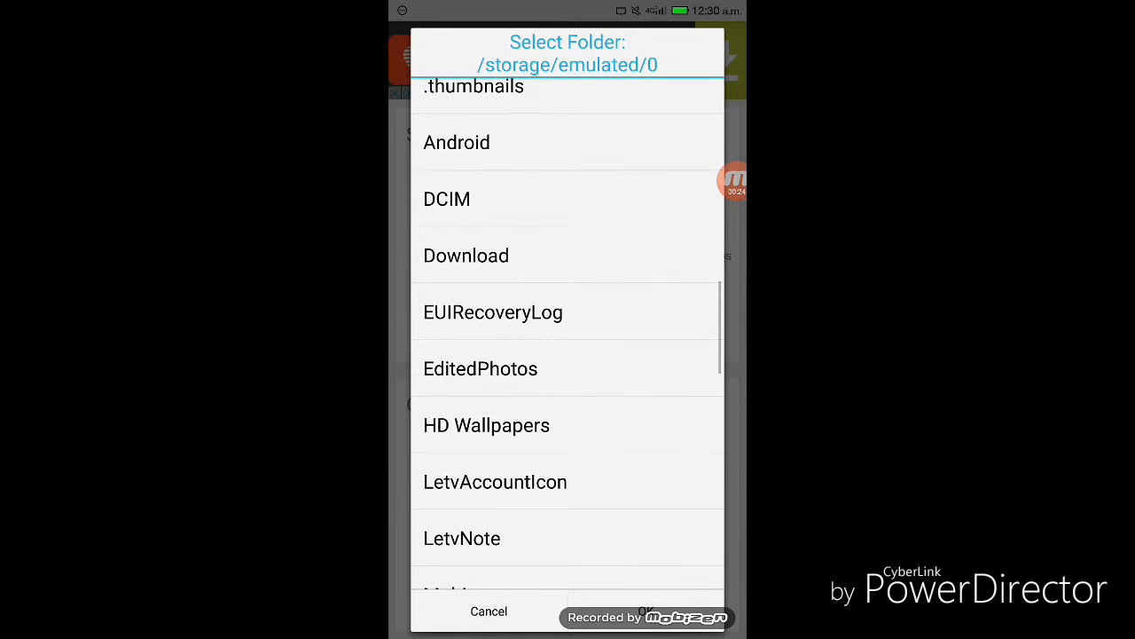
left_click(466, 256)
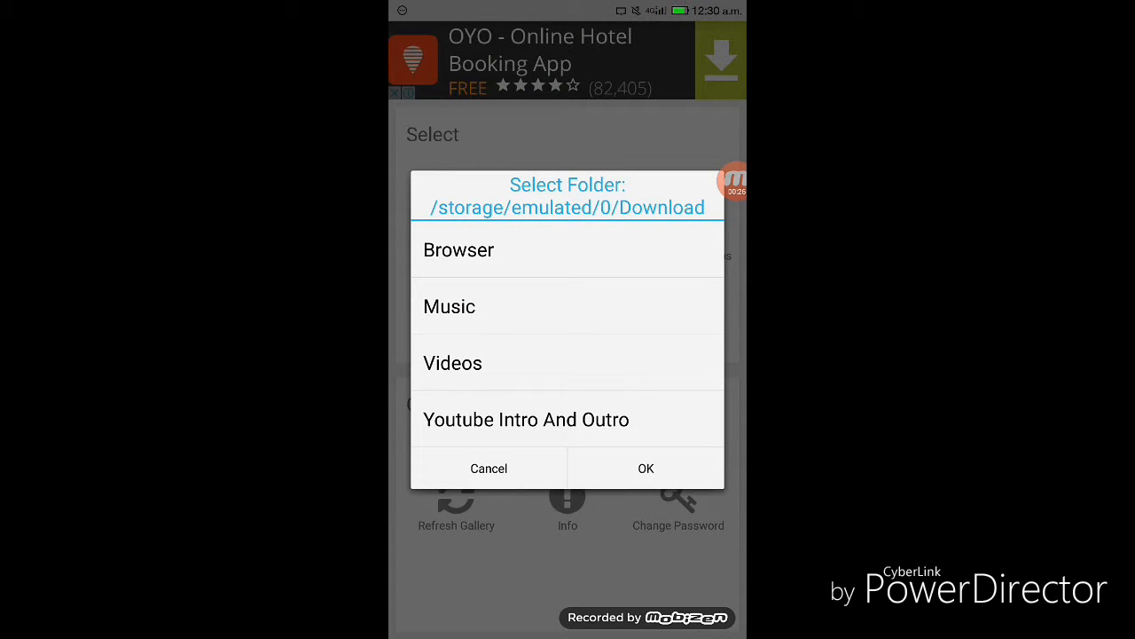
left_click(644, 468)
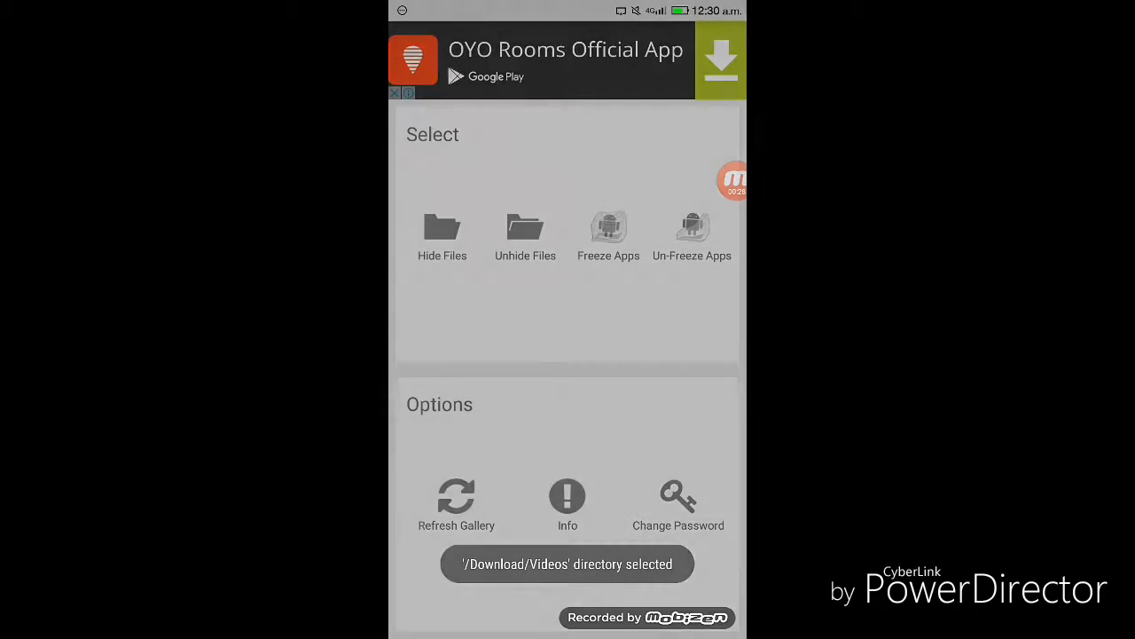
left_click(441, 231)
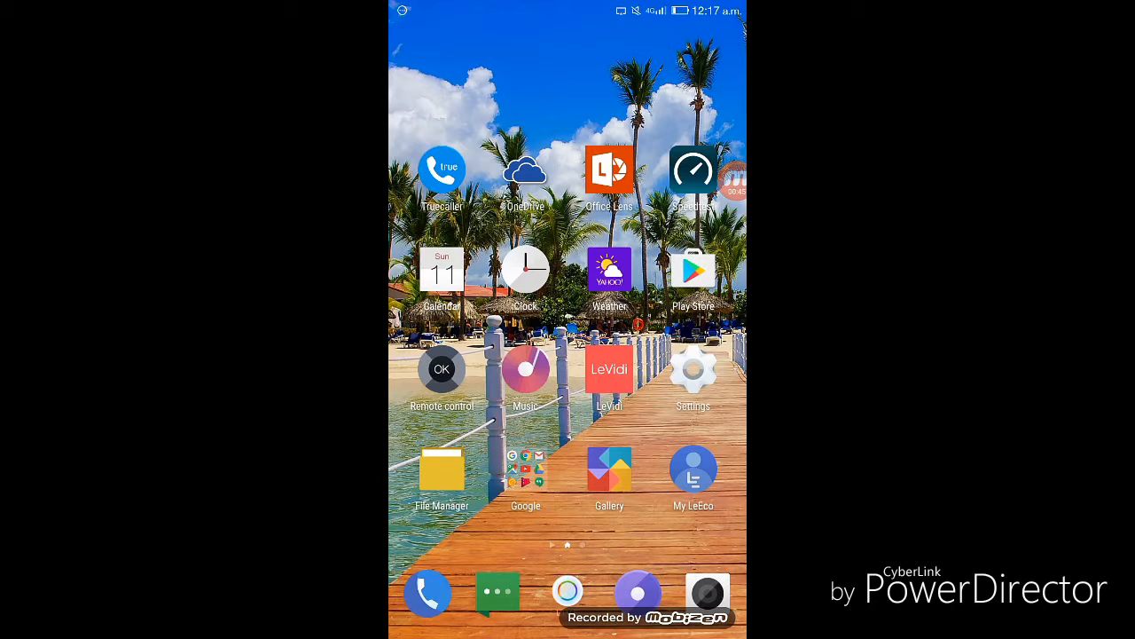
- Search the Play Store for Smart Hide Calculator and launch it from its store page
left_click(693, 269)
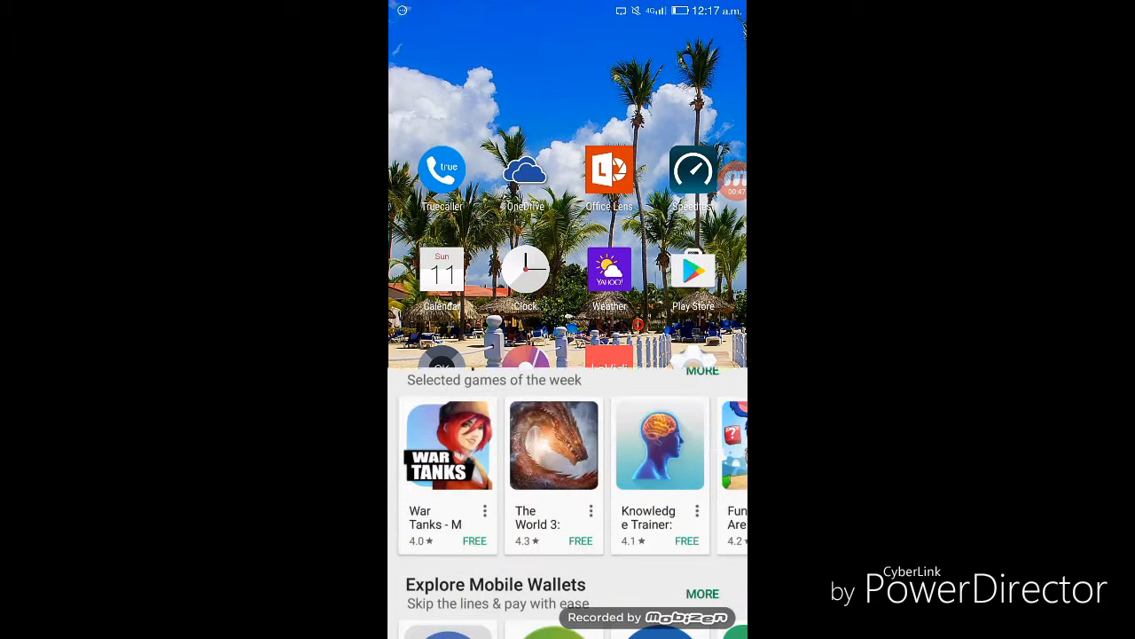
left_click(693, 269)
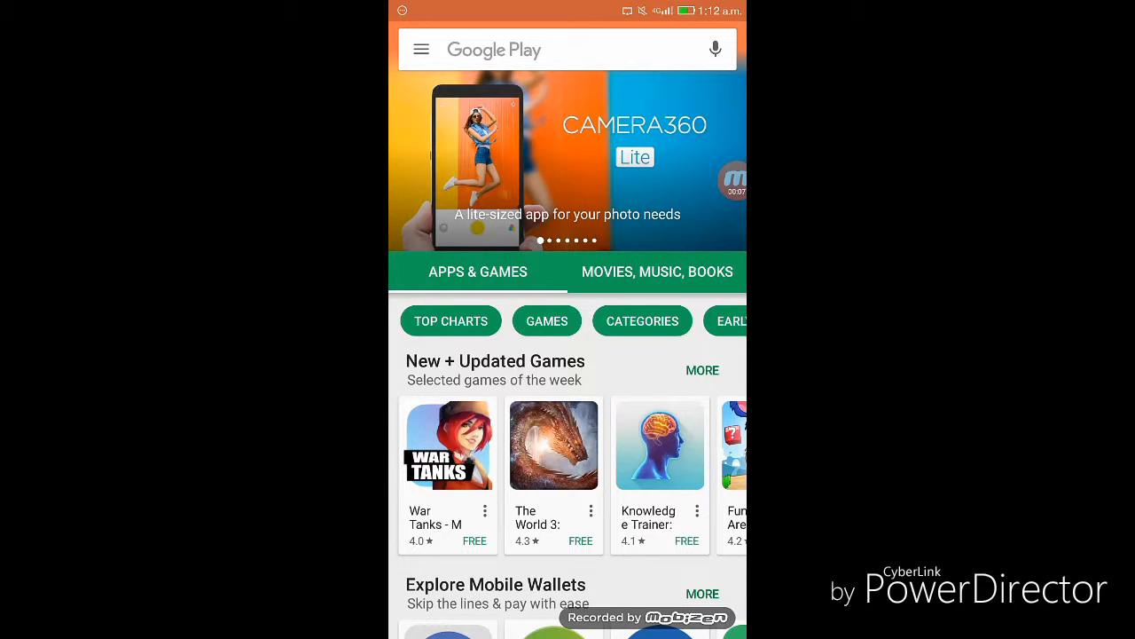
left_click(567, 50)
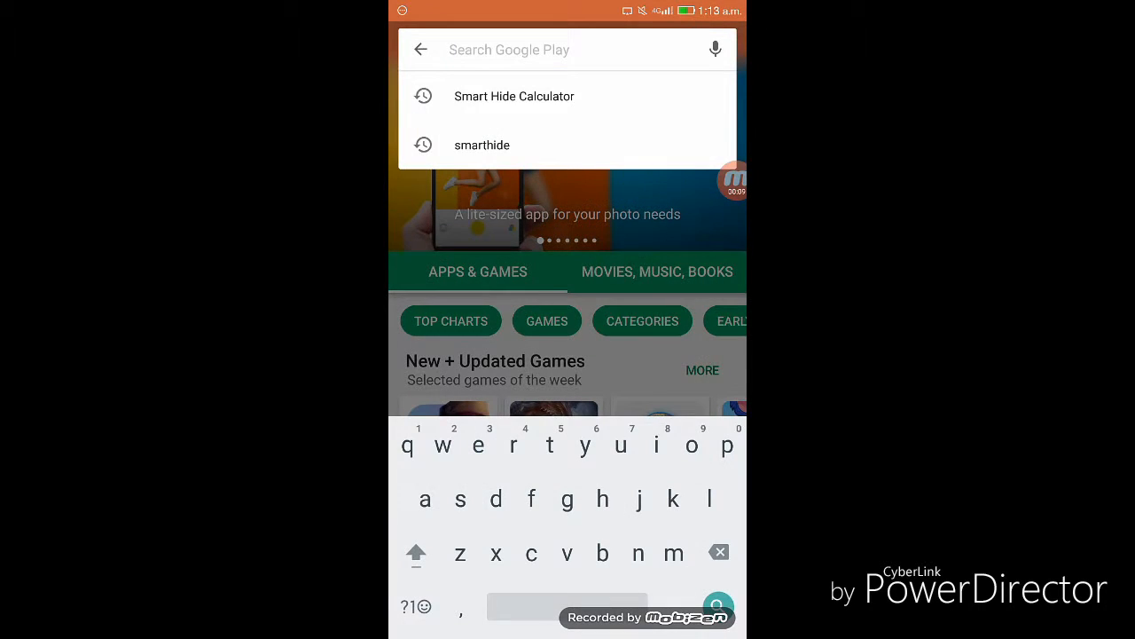
left_click(514, 96)
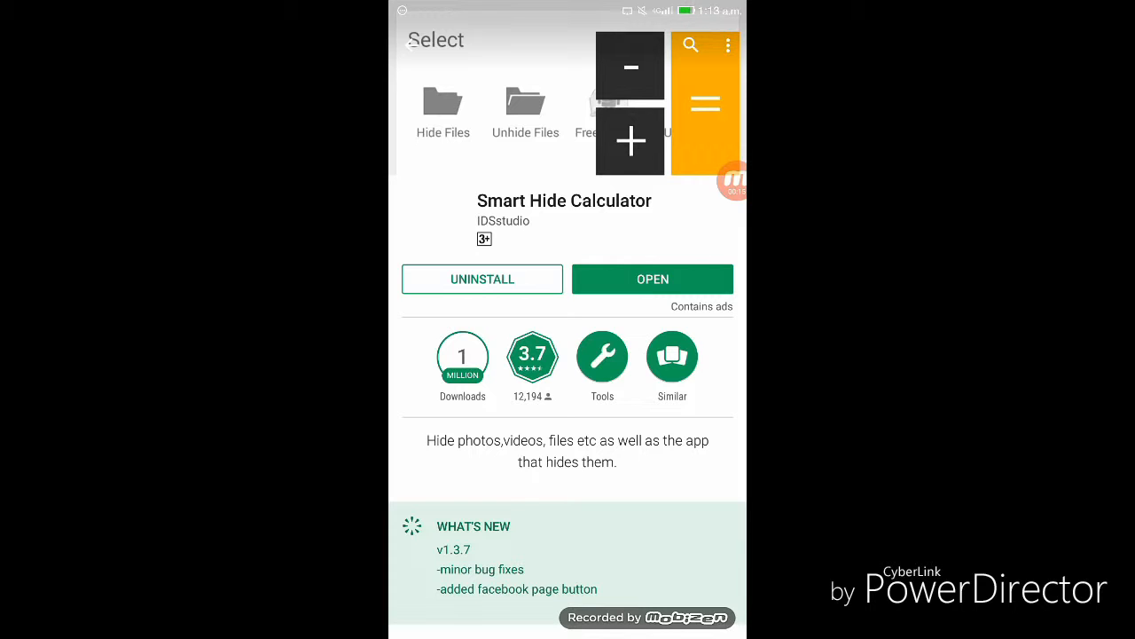
left_click(652, 278)
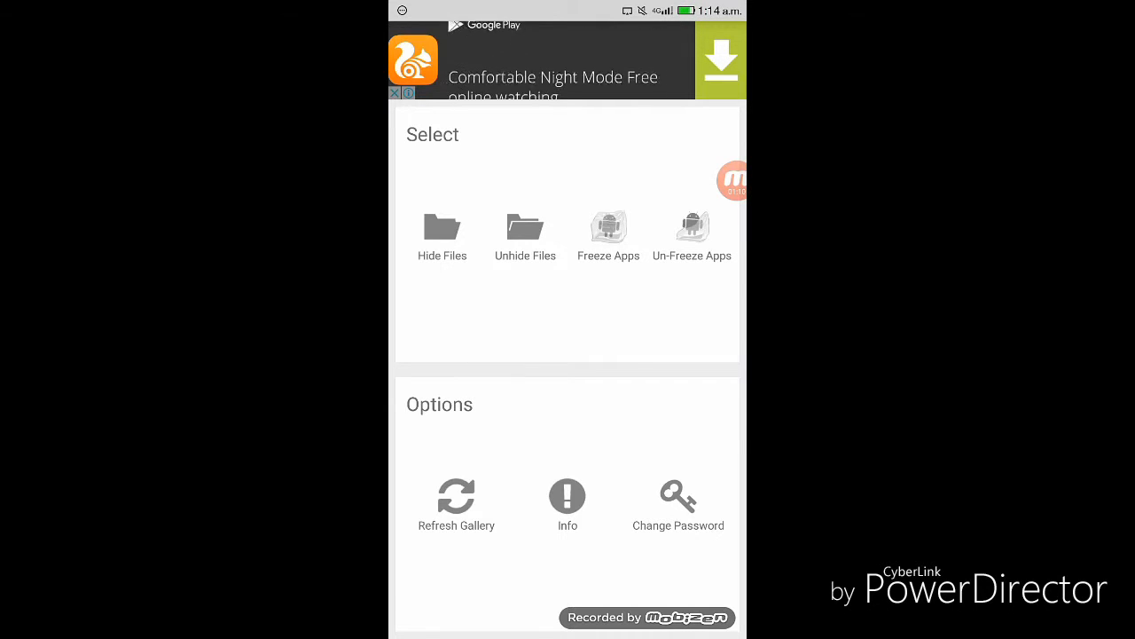
- Confirm Download/Videos as the Hide Files folder and hide its .mp4 files
left_click(442, 235)
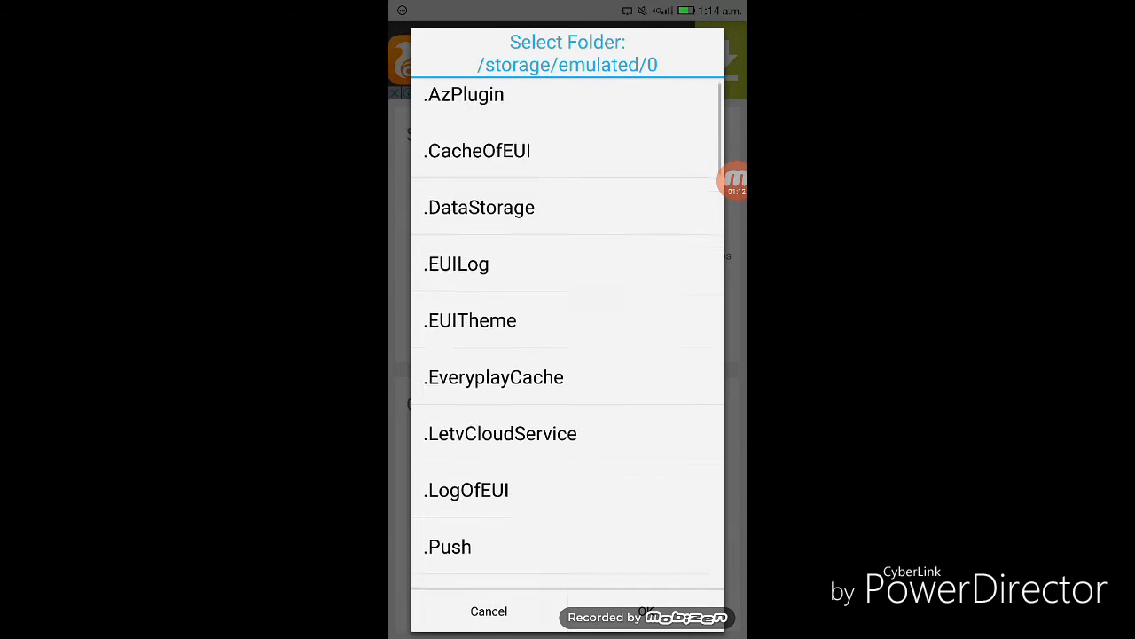
scroll("down", 3)
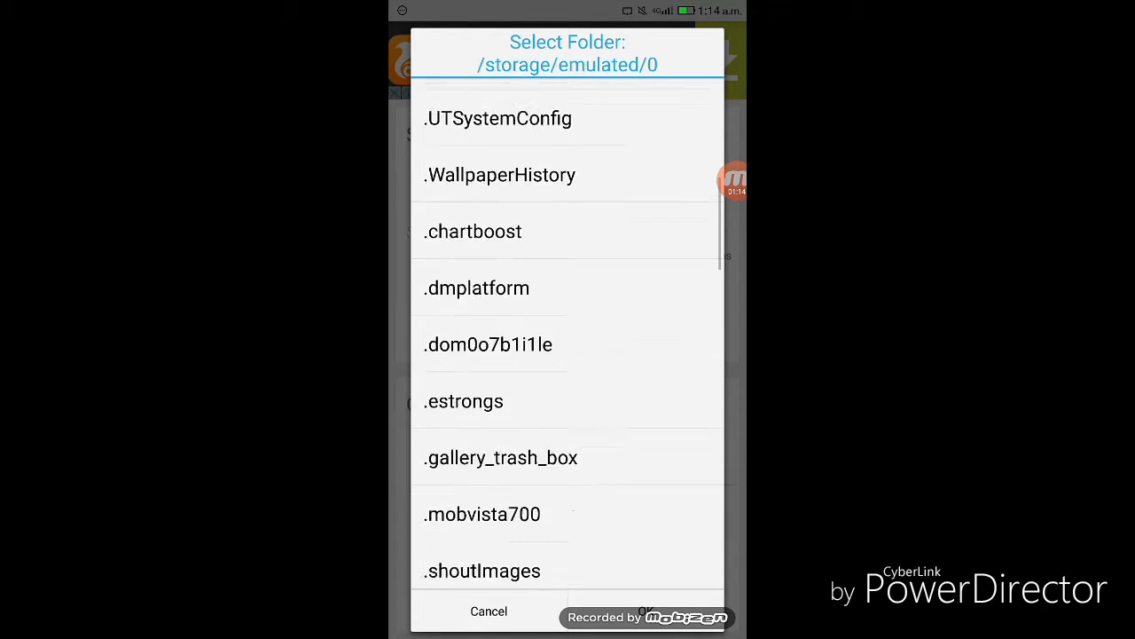
scroll("down", 3)
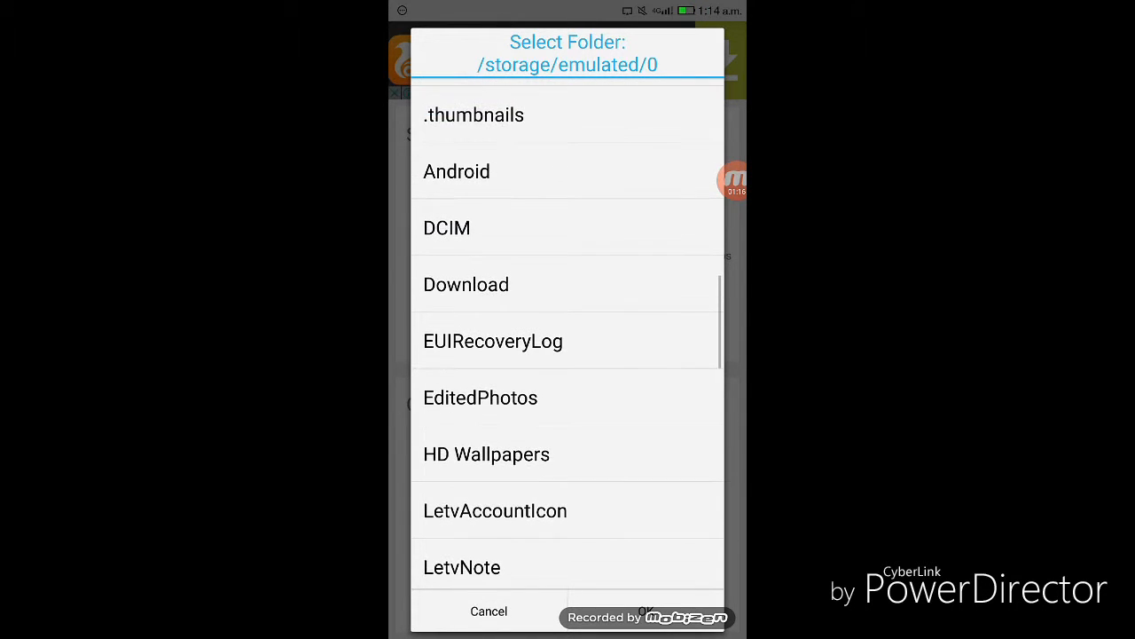
left_click(465, 284)
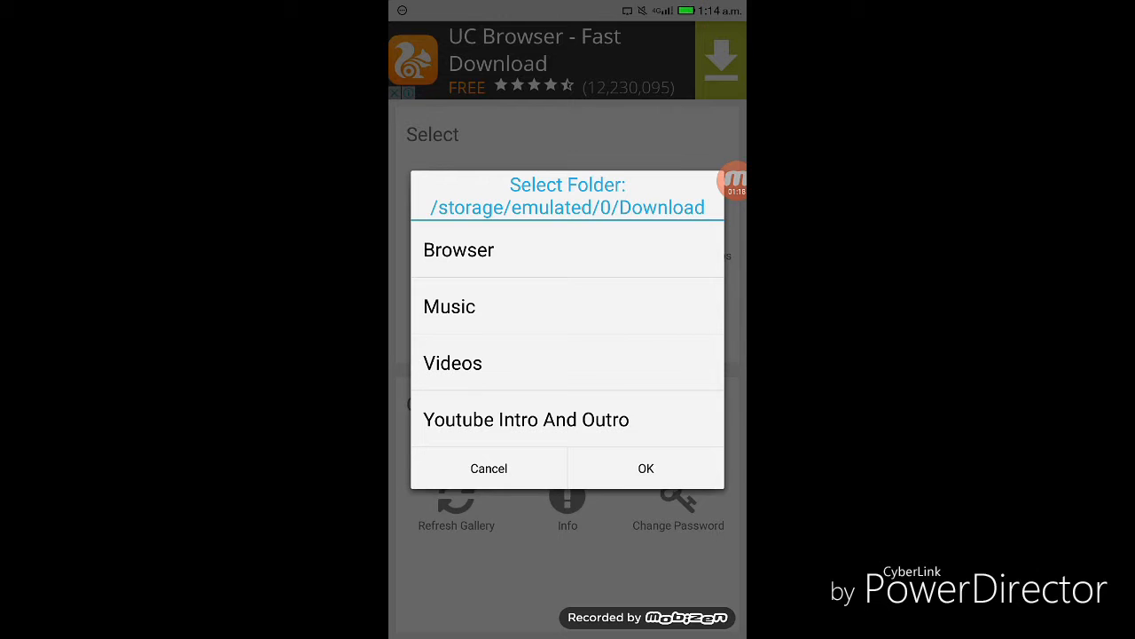
left_click(453, 362)
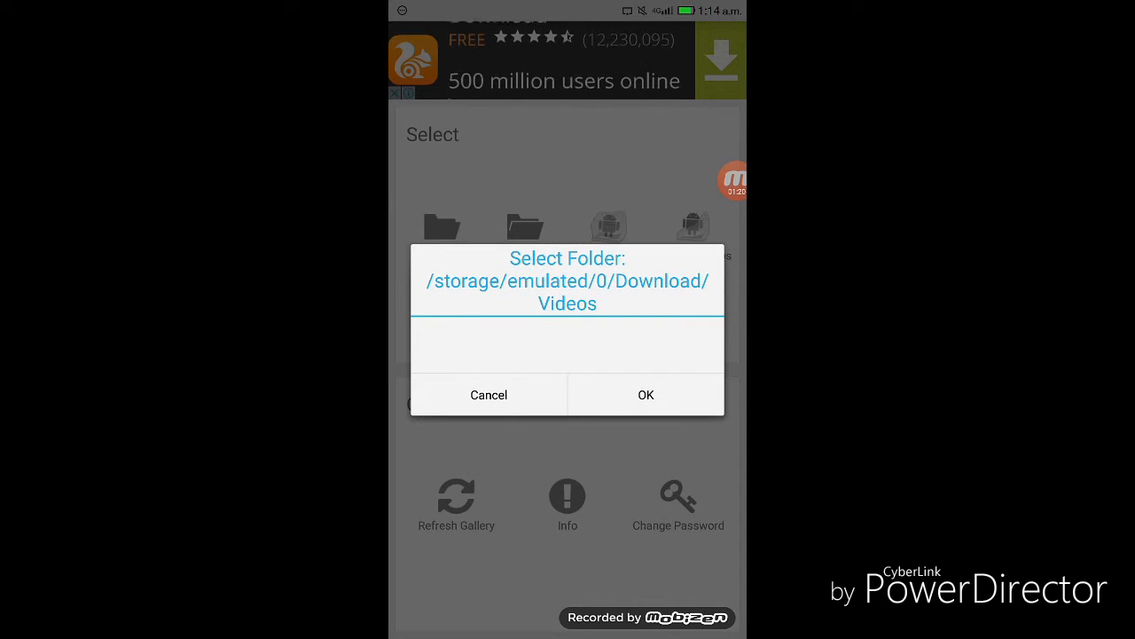
left_click(646, 395)
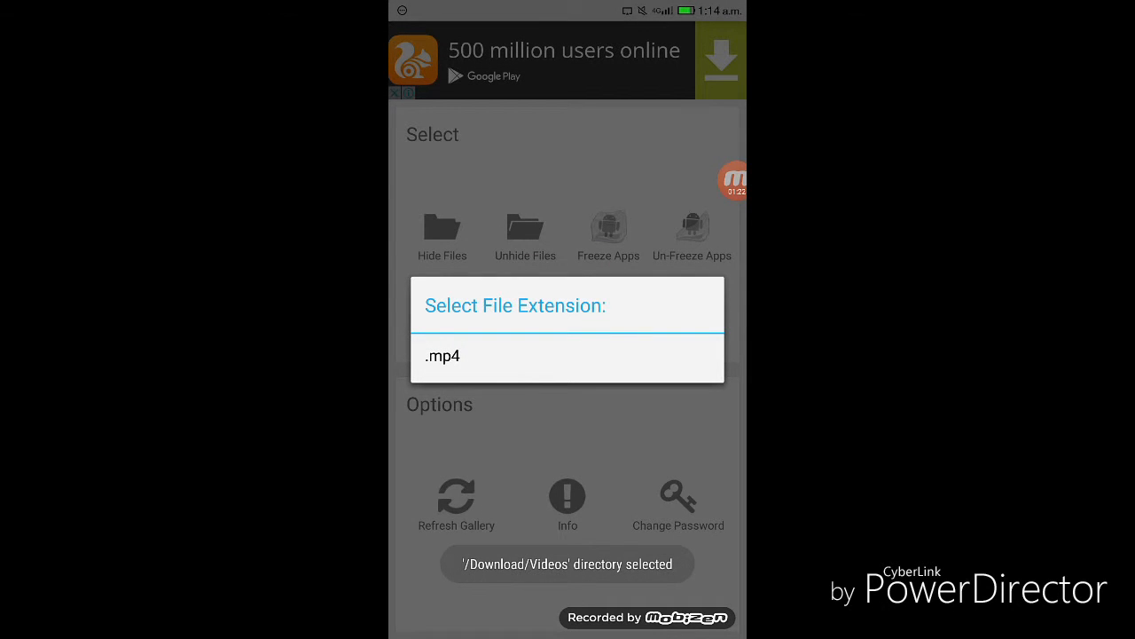
left_click(567, 356)
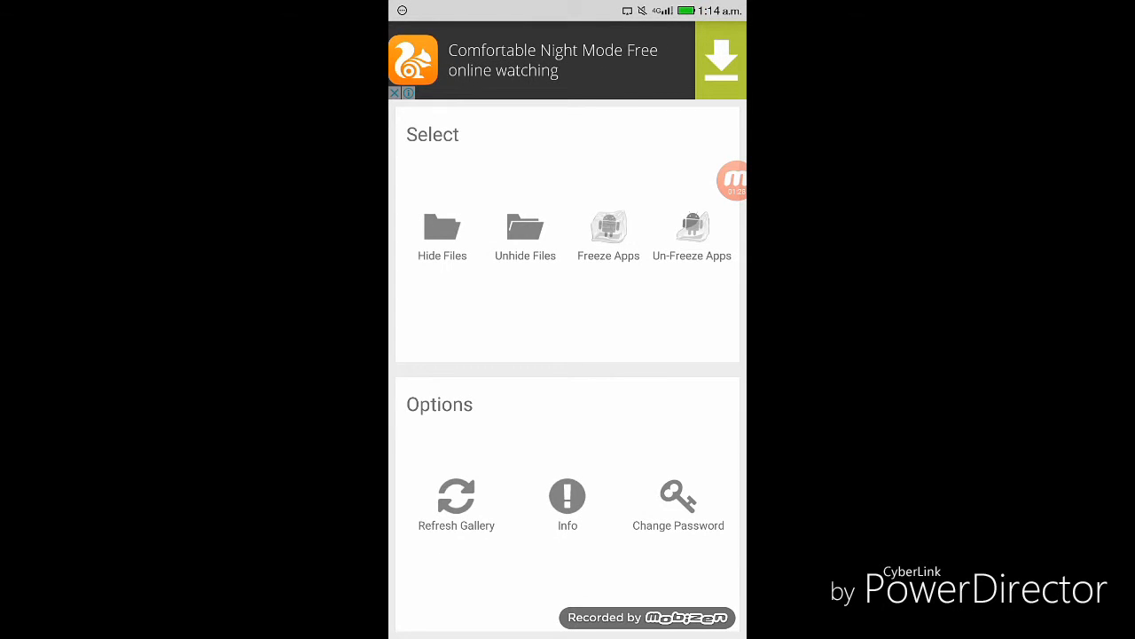
- Show the hidden .mp4 files from Download/Videos in Unhide Files
left_click(525, 235)
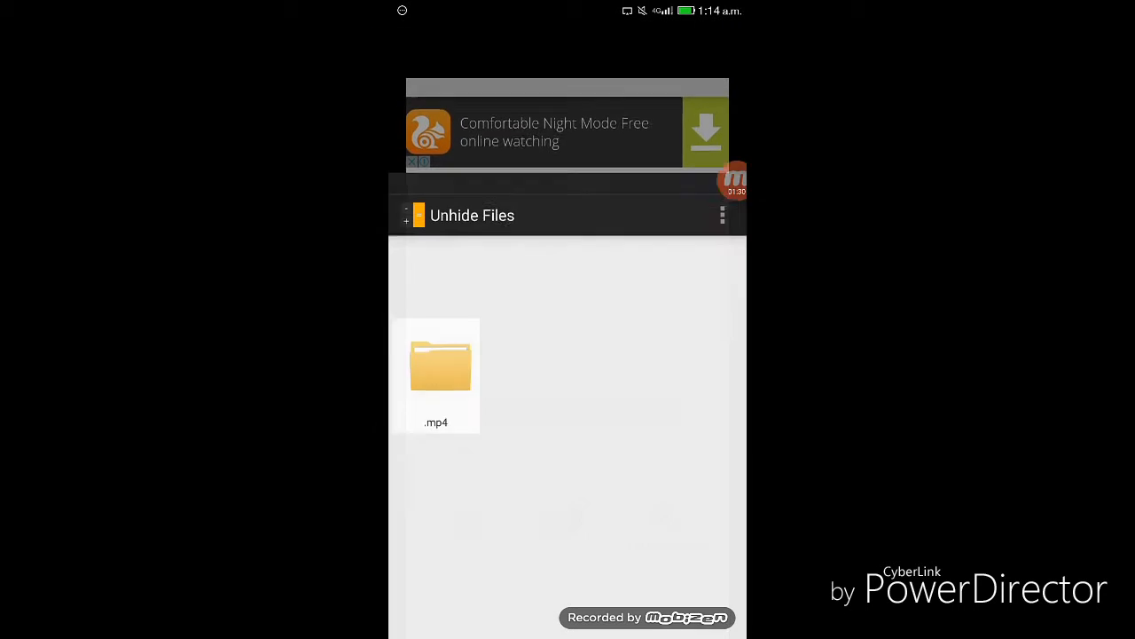
scroll("up", 3)
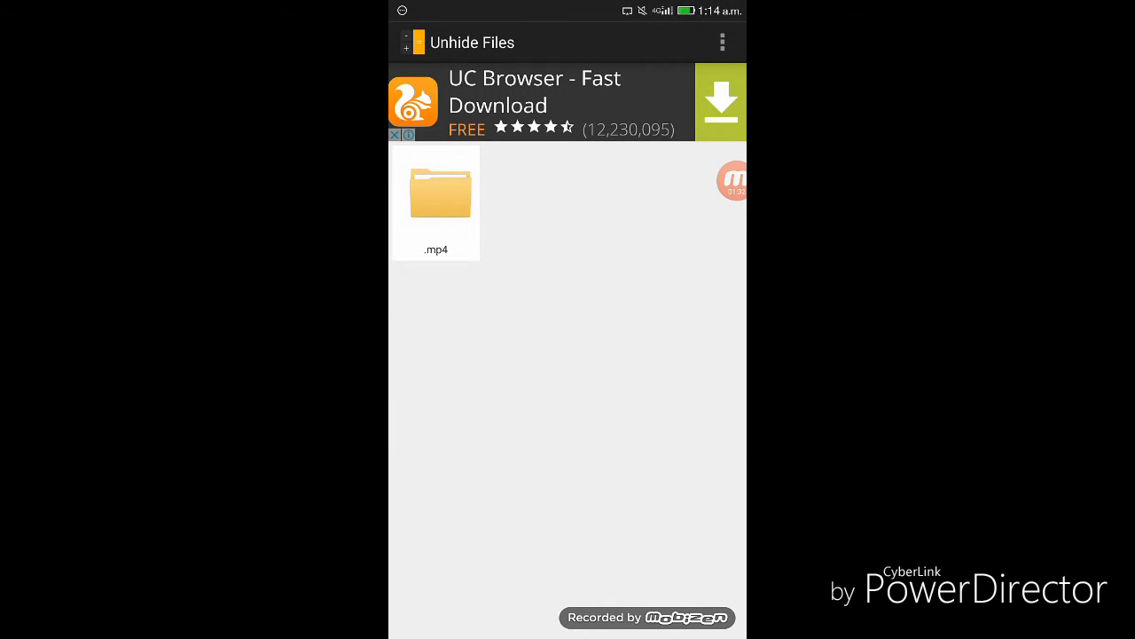
left_click(440, 195)
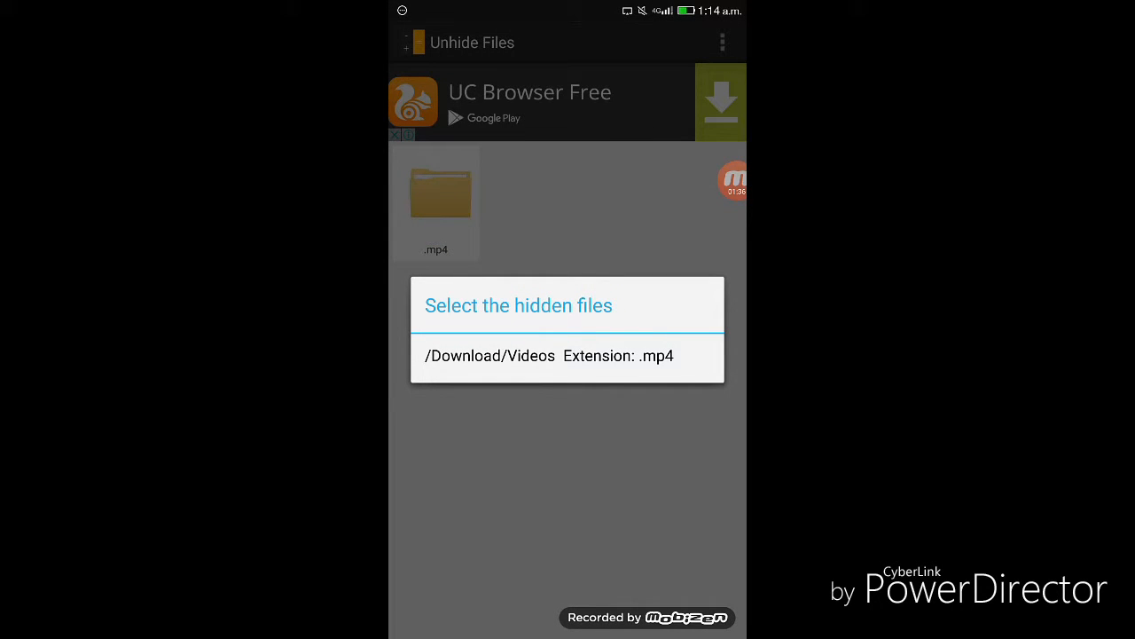
left_click(567, 355)
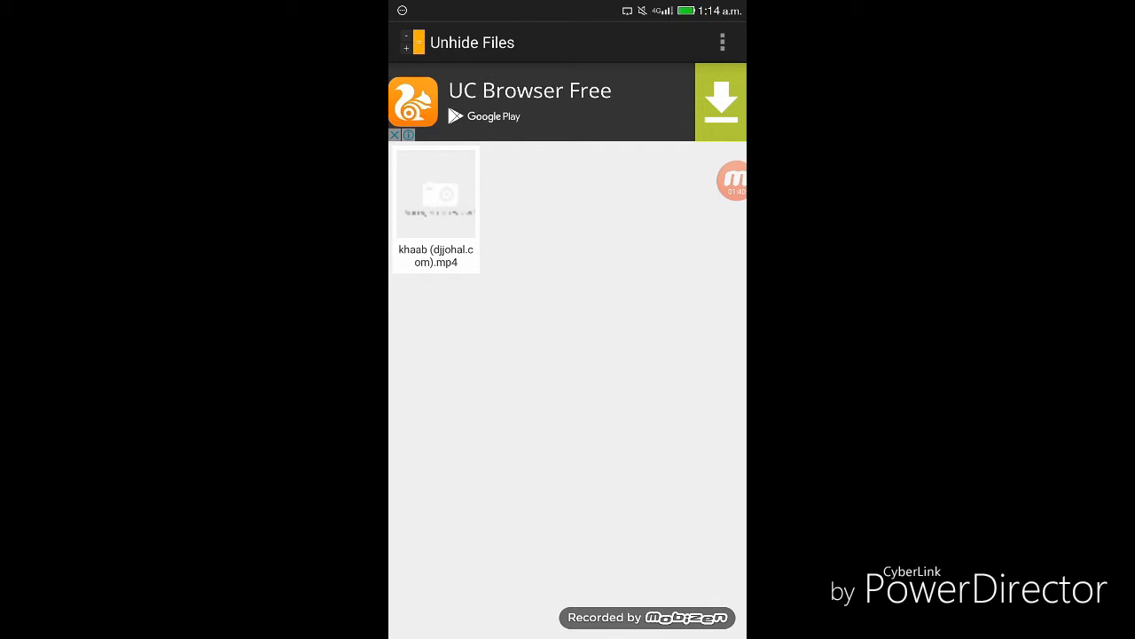
- Unhide all files and verify Unhide Files reports no files hidden
left_click(722, 42)
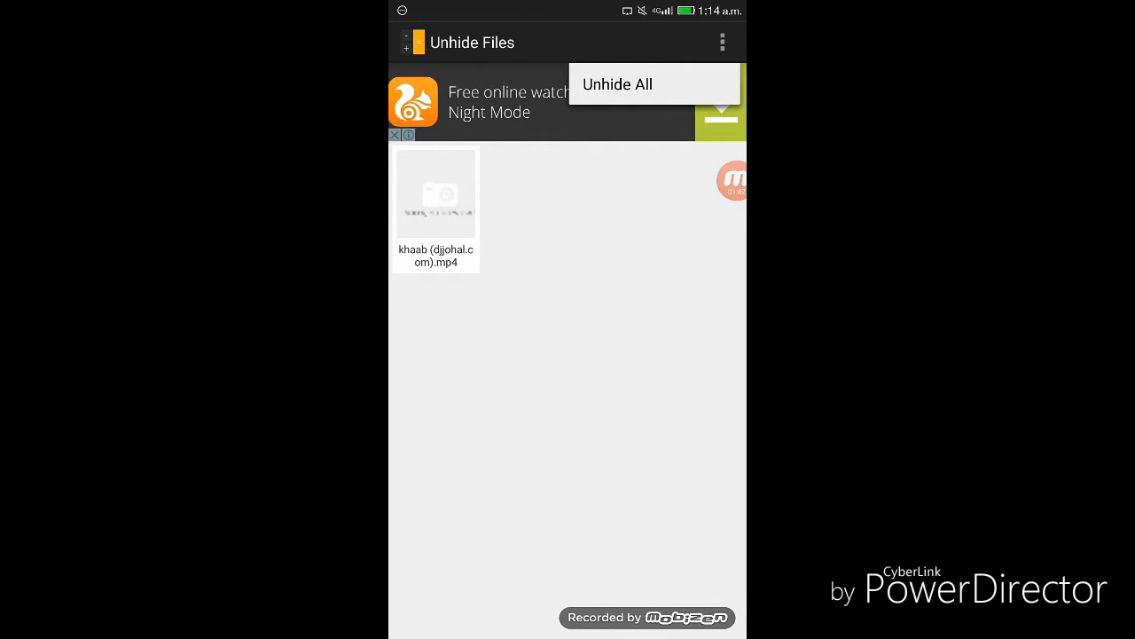
left_click(618, 84)
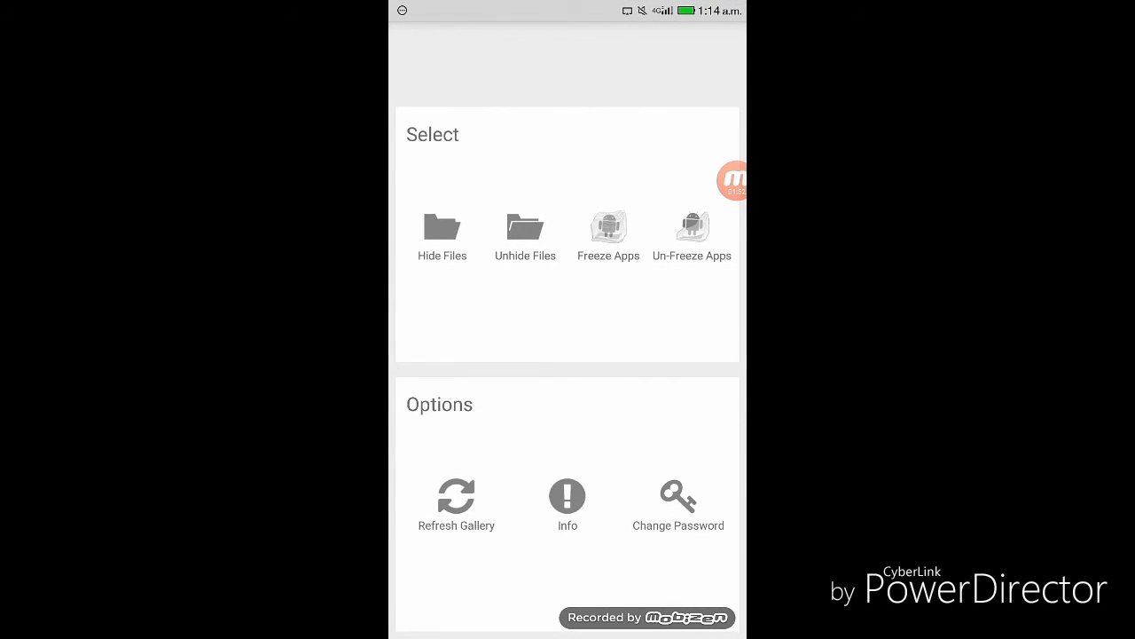
left_click(525, 231)
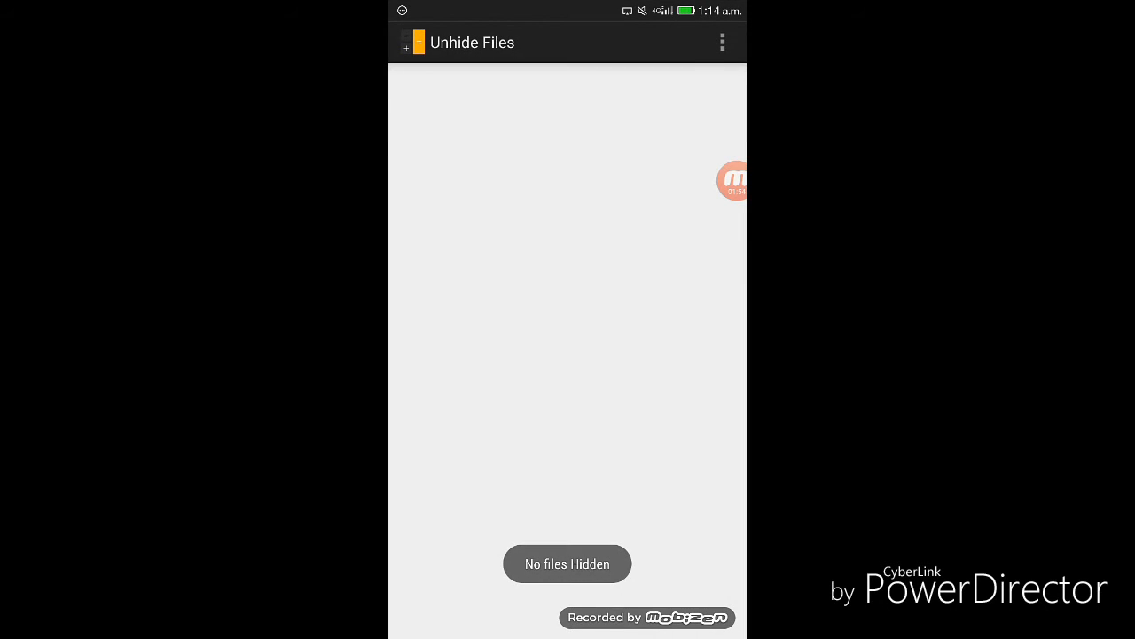